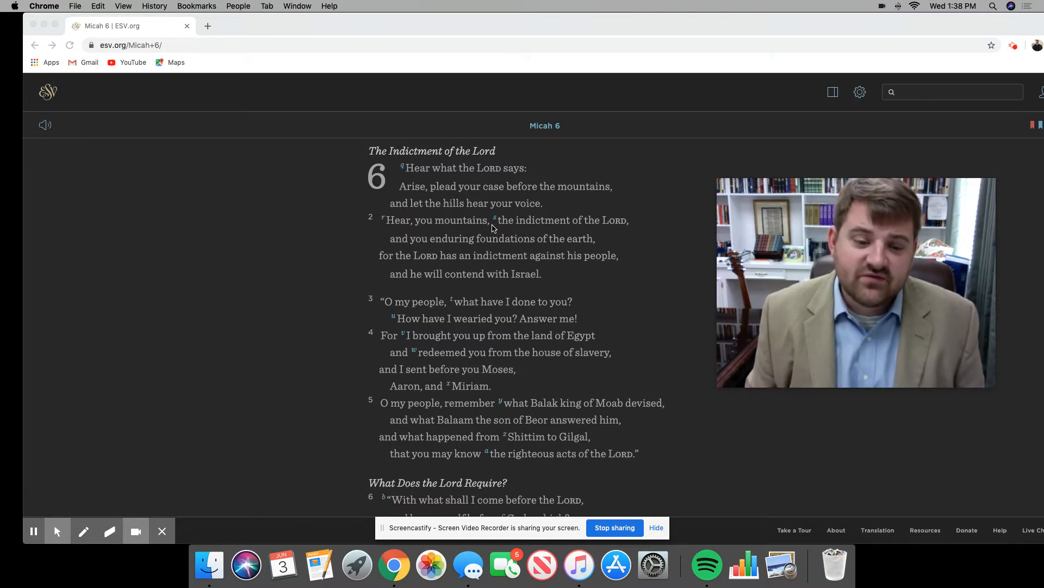
Scroll through Micah 6 past verses 6–8 and return to the chapter's opening verses
scroll(down, 3)
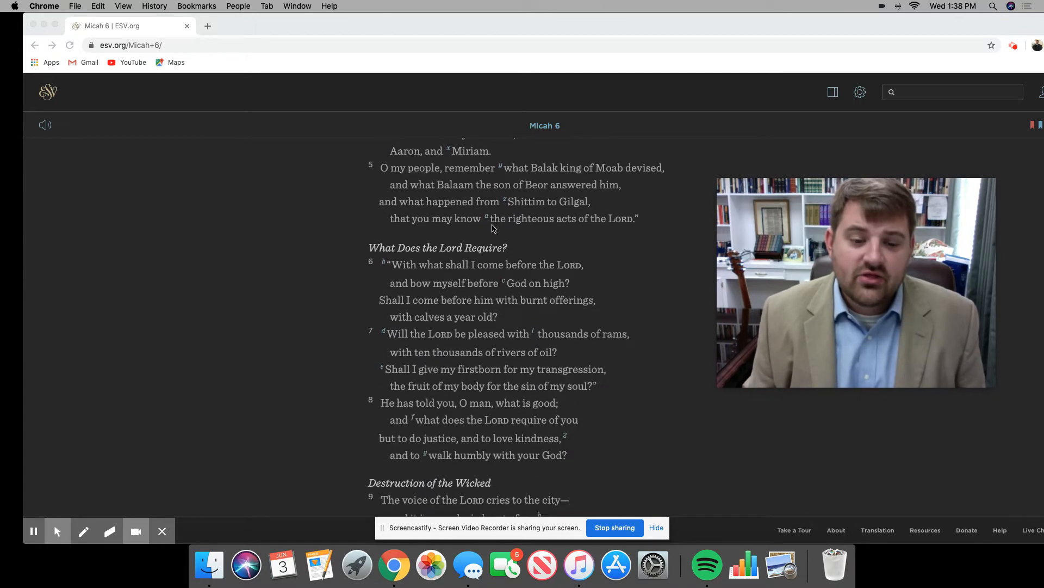
scroll(up, 3)
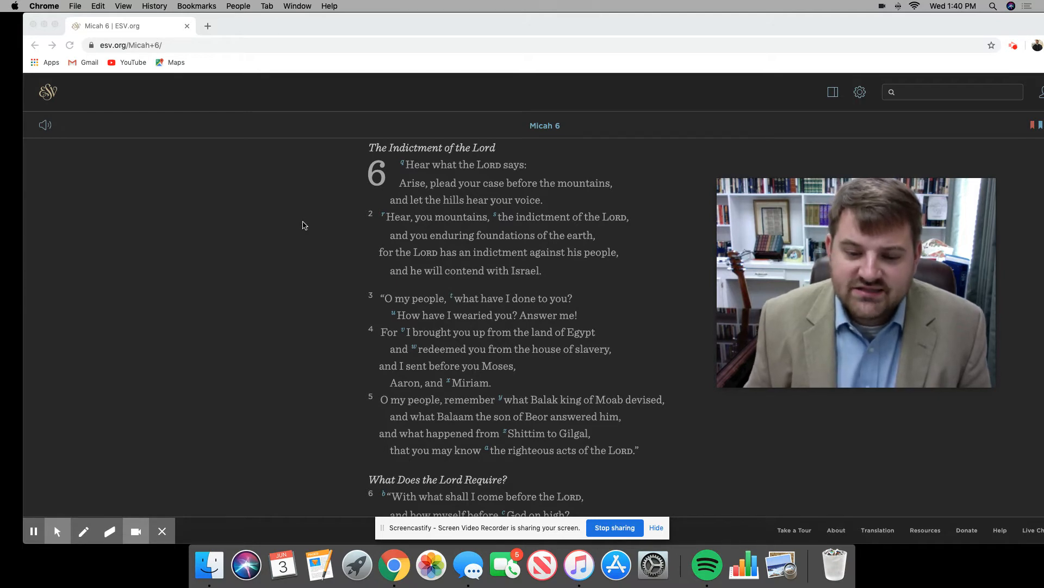
Scroll down to Micah 6 verses 6–8 with the start of Destruction of the Wicked below
scroll(down, 3)
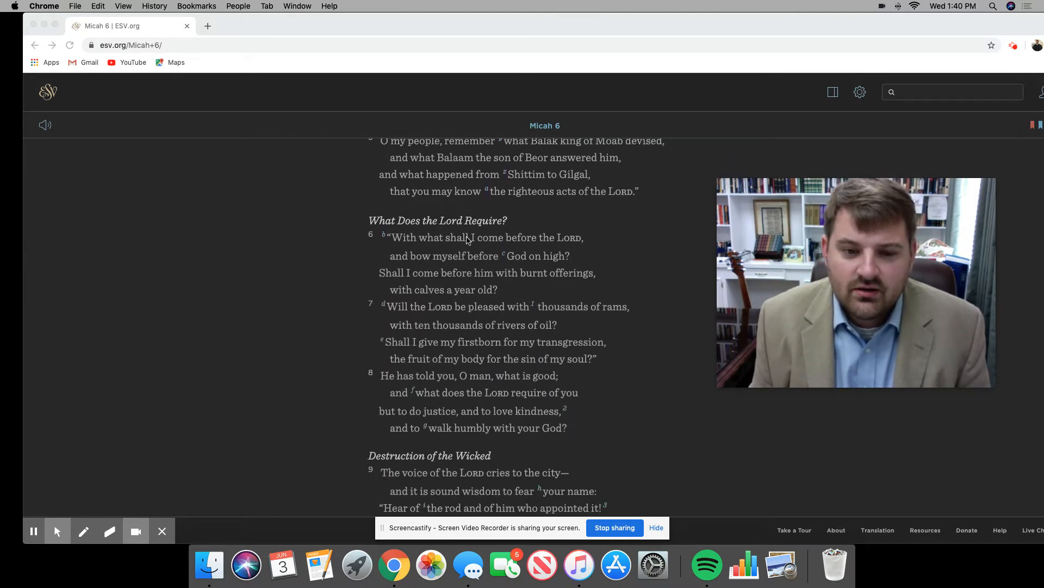
scroll(down, 3)
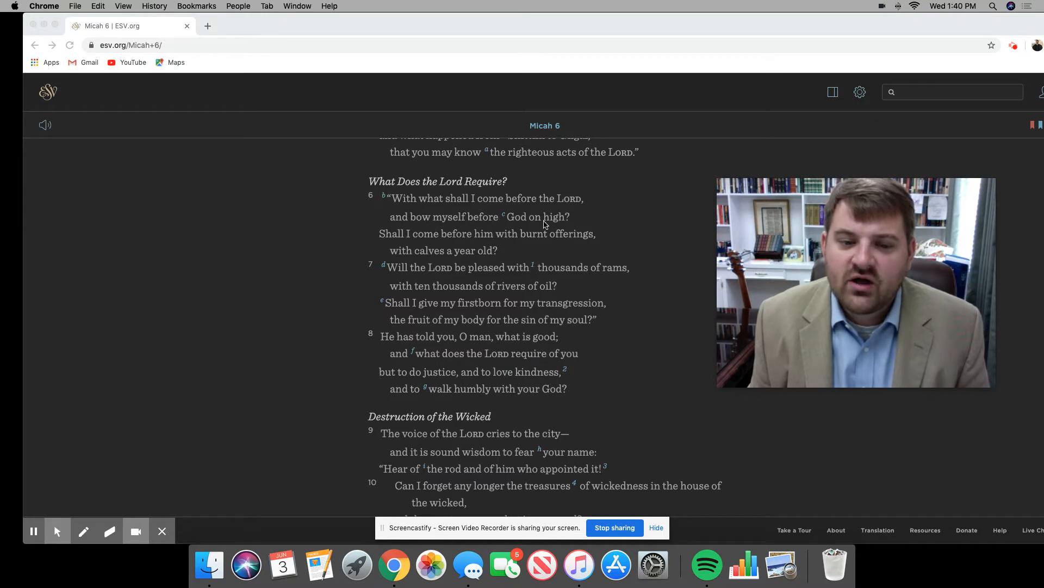
mouse_move(453, 240)
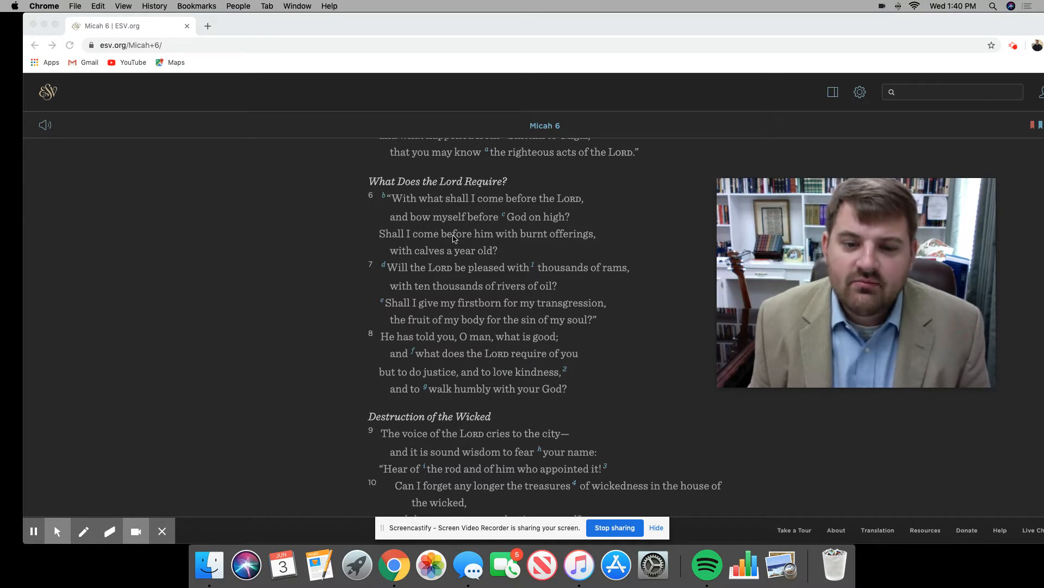
mouse_move(559, 257)
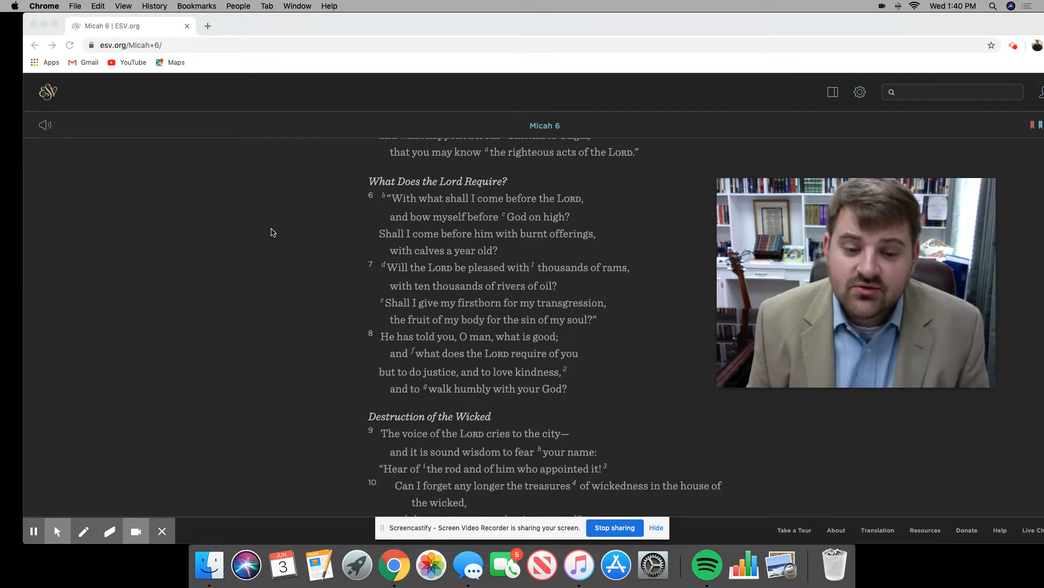
mouse_move(275, 231)
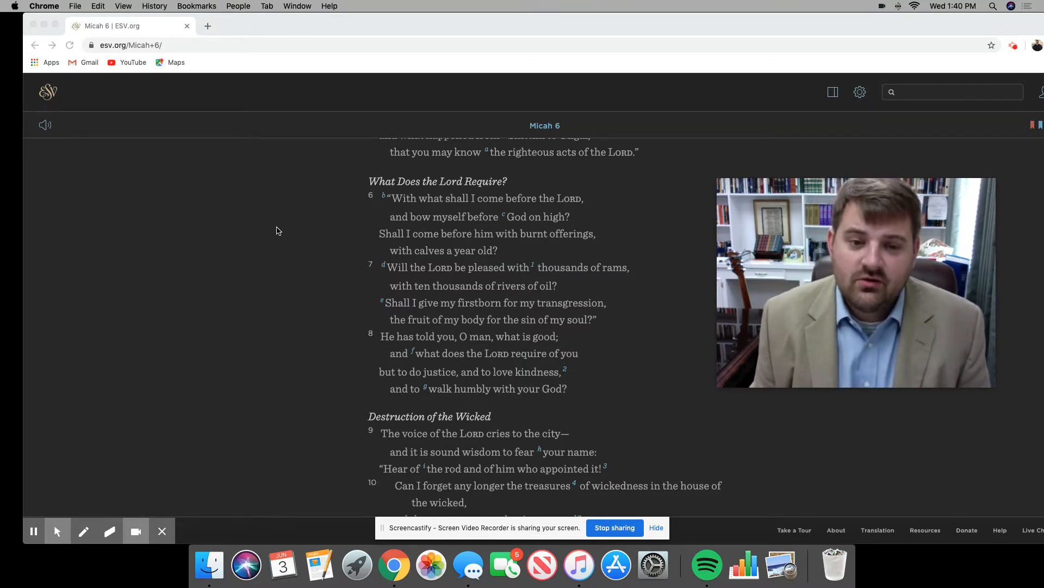
mouse_move(281, 228)
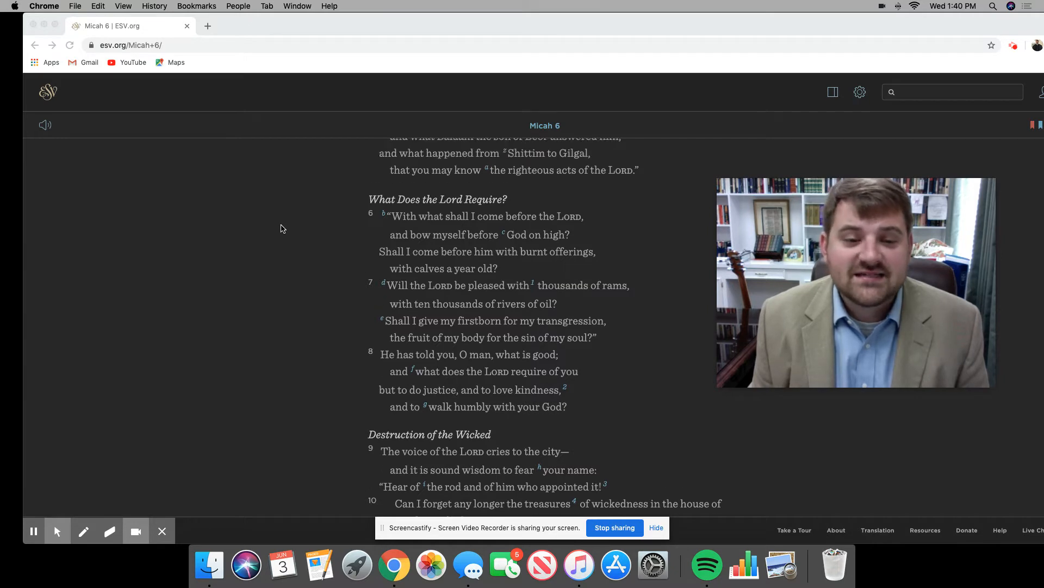
scroll(up, 3)
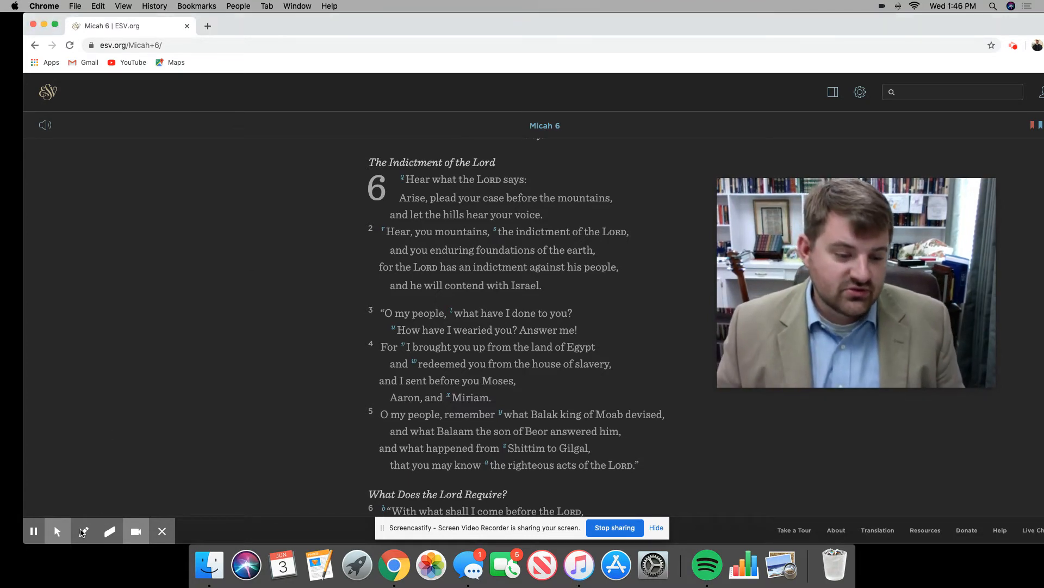
click(84, 531)
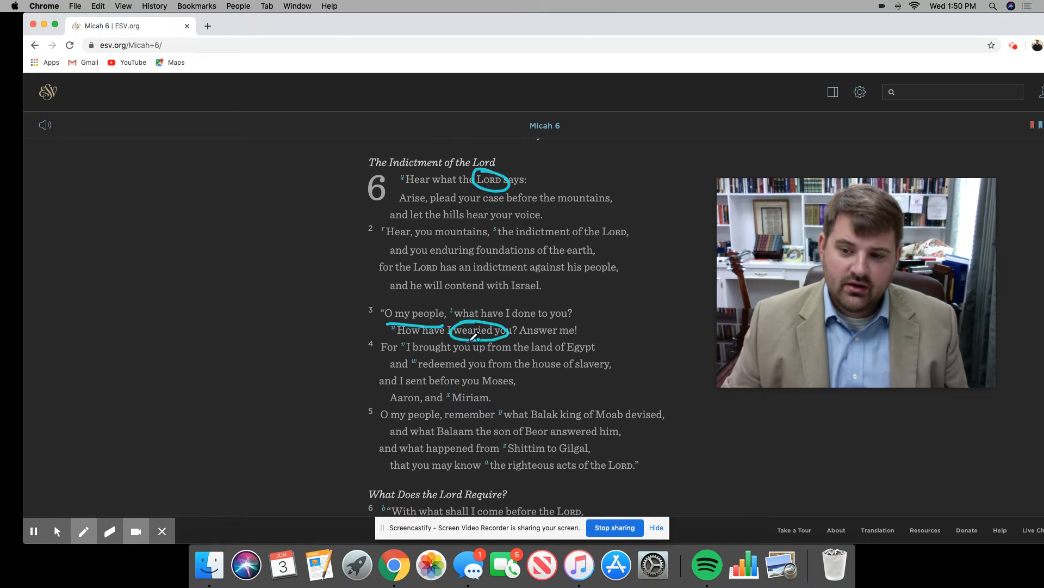
mouse_move(633, 326)
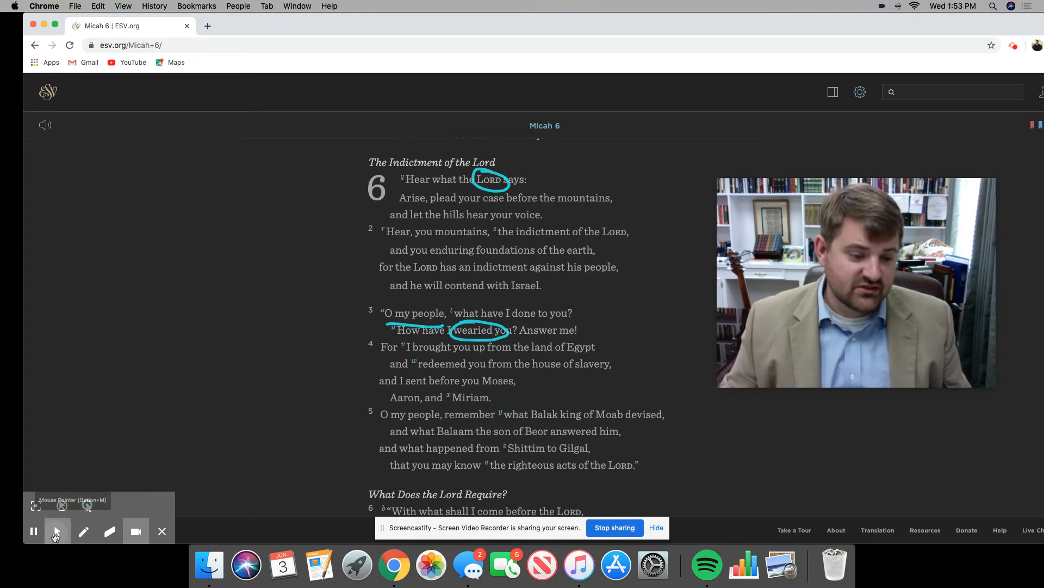
Settle the view on Micah 6 verses 4–8 and switch to the Screencastify Pen for underlining verse 8
scroll(down, 3)
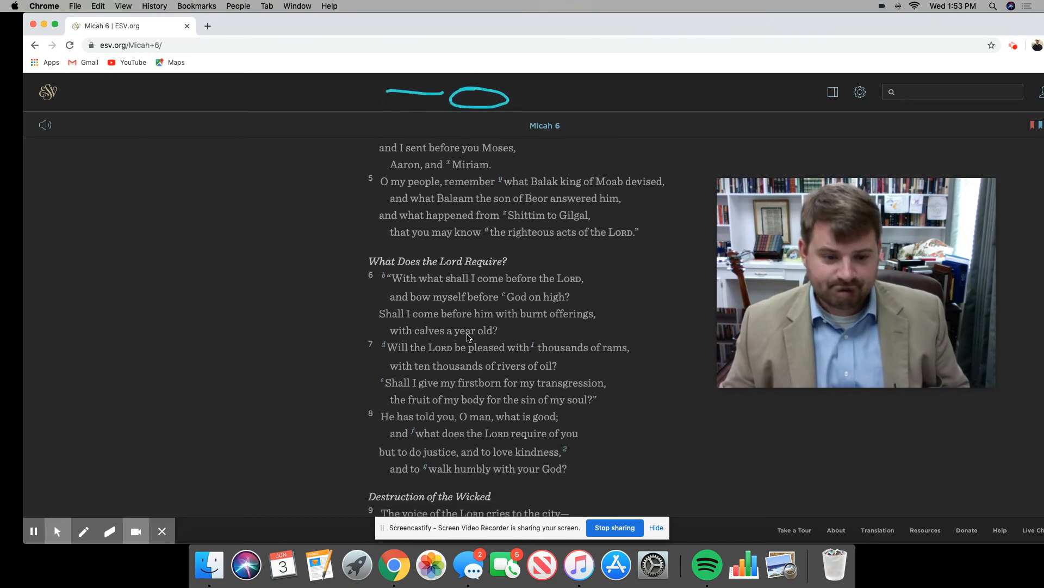
scroll(up, 3)
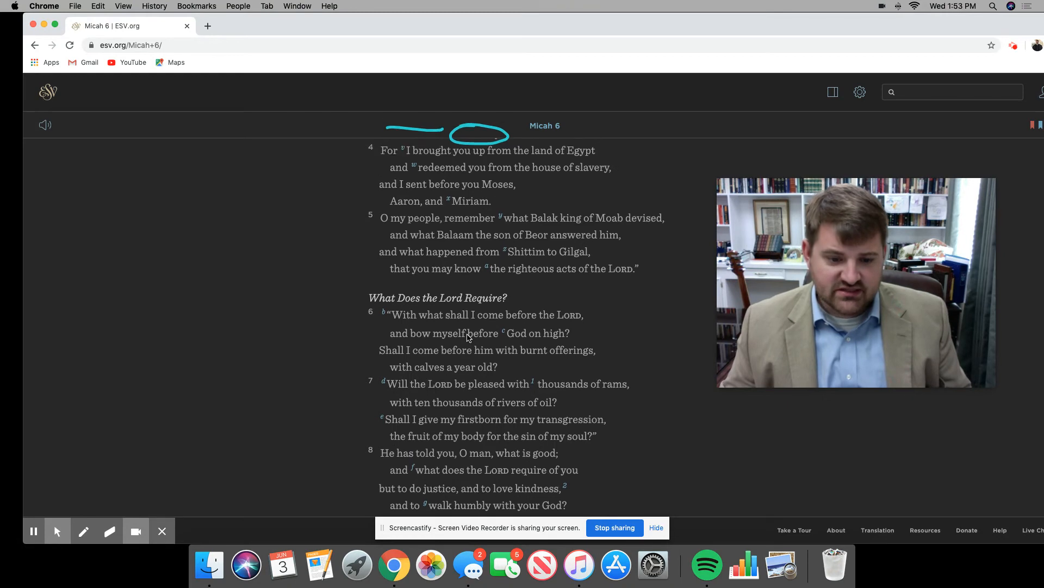
scroll(down, 3)
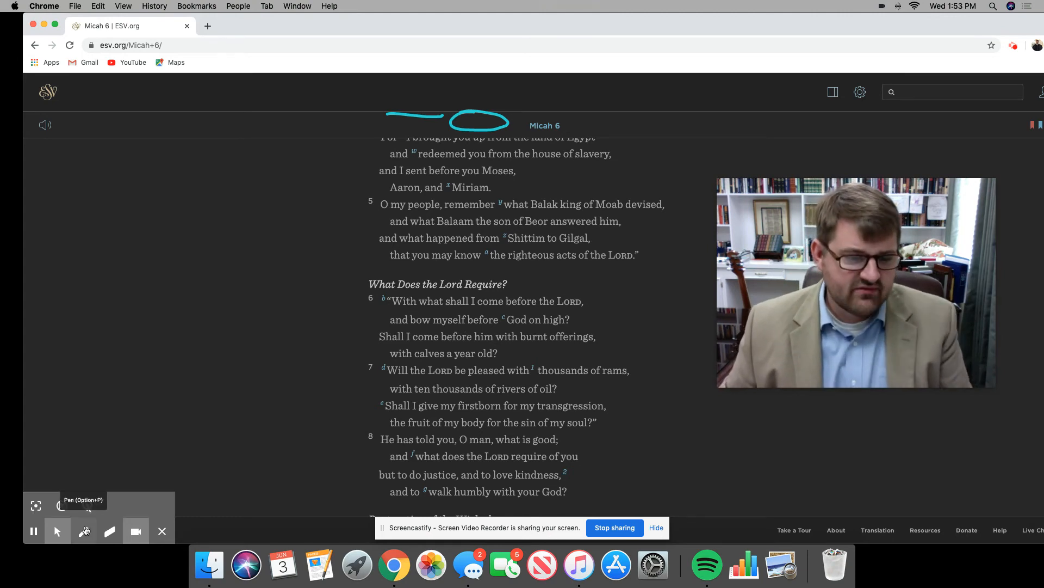
click(83, 530)
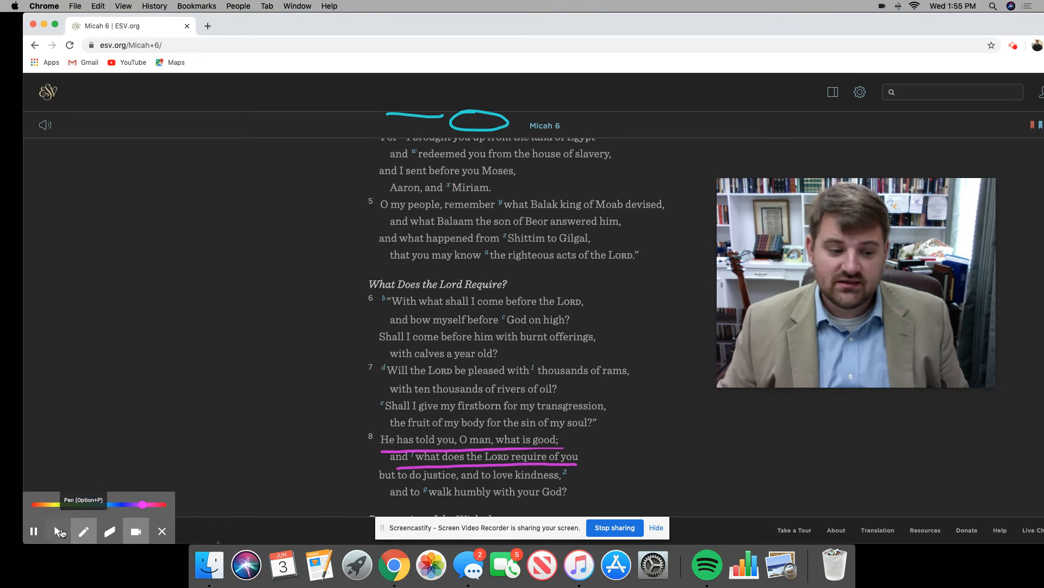
Scroll down to Micah 6 verses 9–14 below the underlined verse 8
scroll(down, 3)
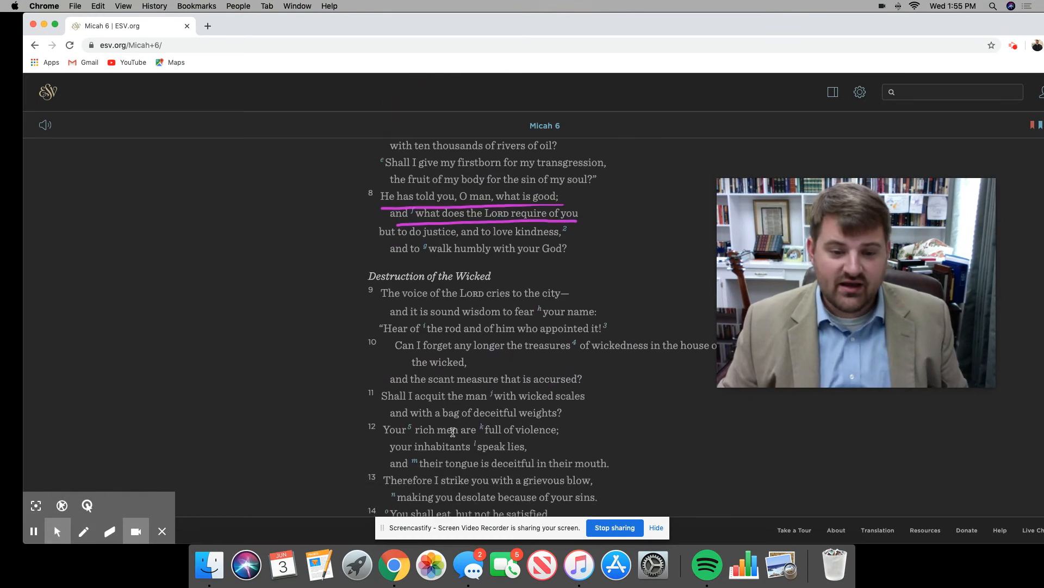
scroll(down, 3)
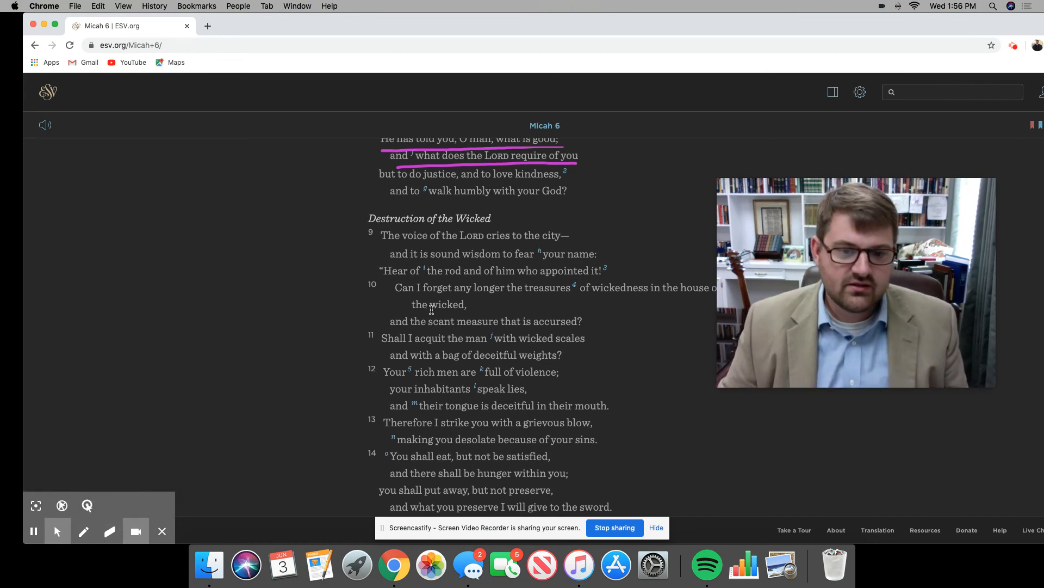
Scroll back up to the underlined verses 6–8 and re-select the Screencastify Pen
scroll(up, 3)
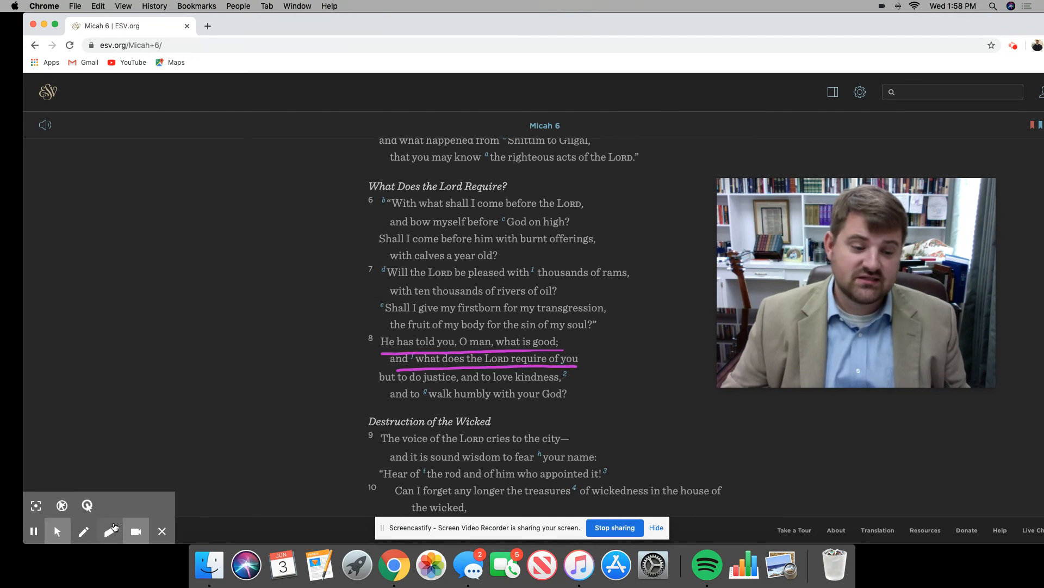
click(84, 531)
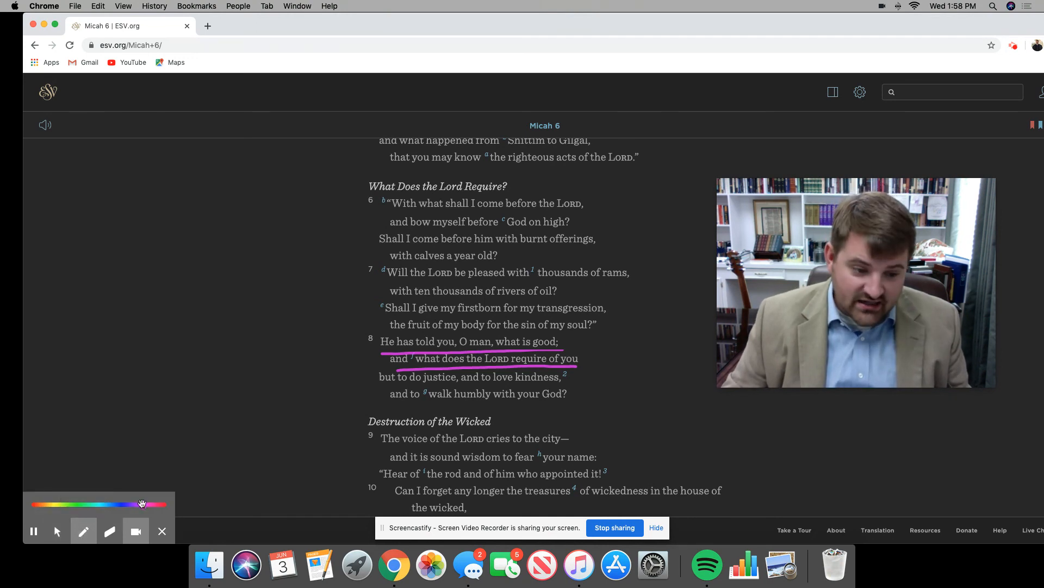